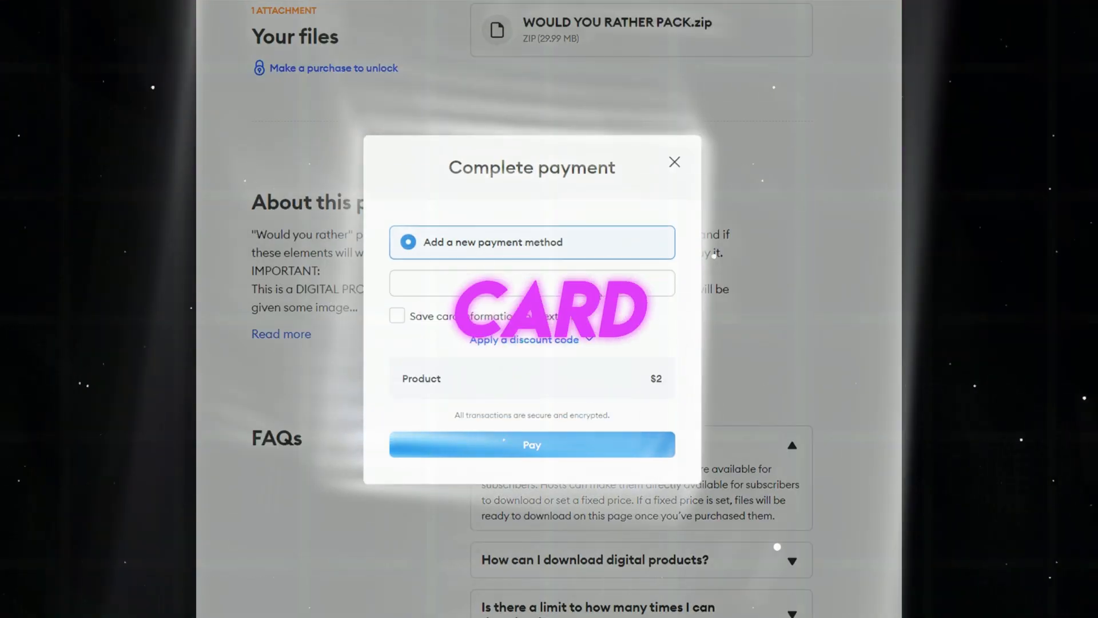
# Step: Buy the $2 Would You Rather pack, bringing up the Complete payment dialog
pyautogui.click(524, 339)
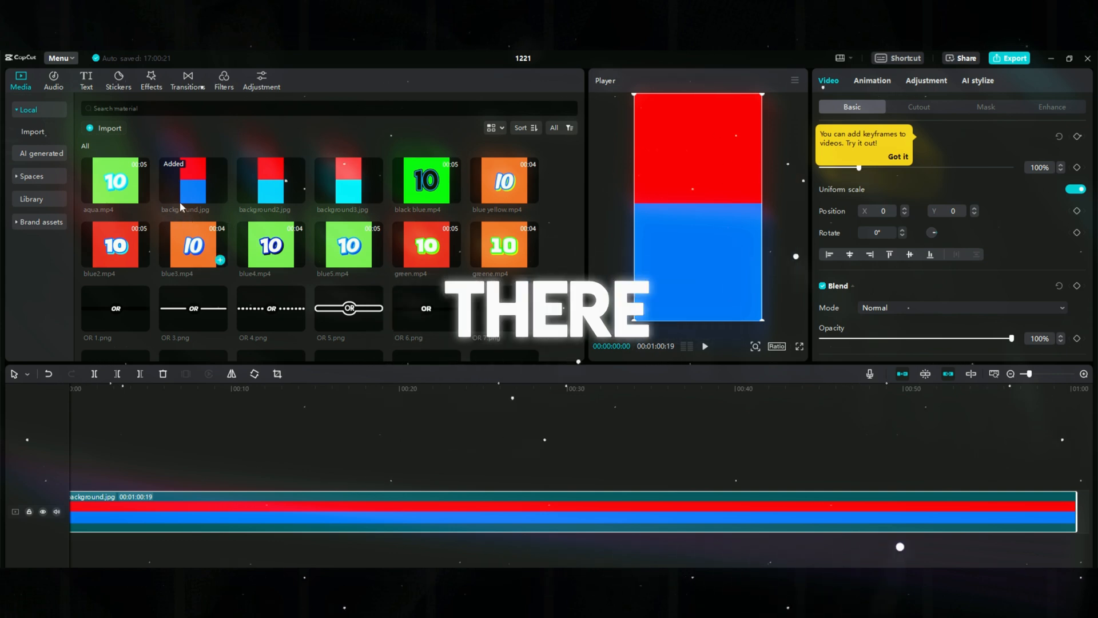
# Step: Add OR 22.png above background.jpg and center it on the red/blue split
pyautogui.scroll(-3)
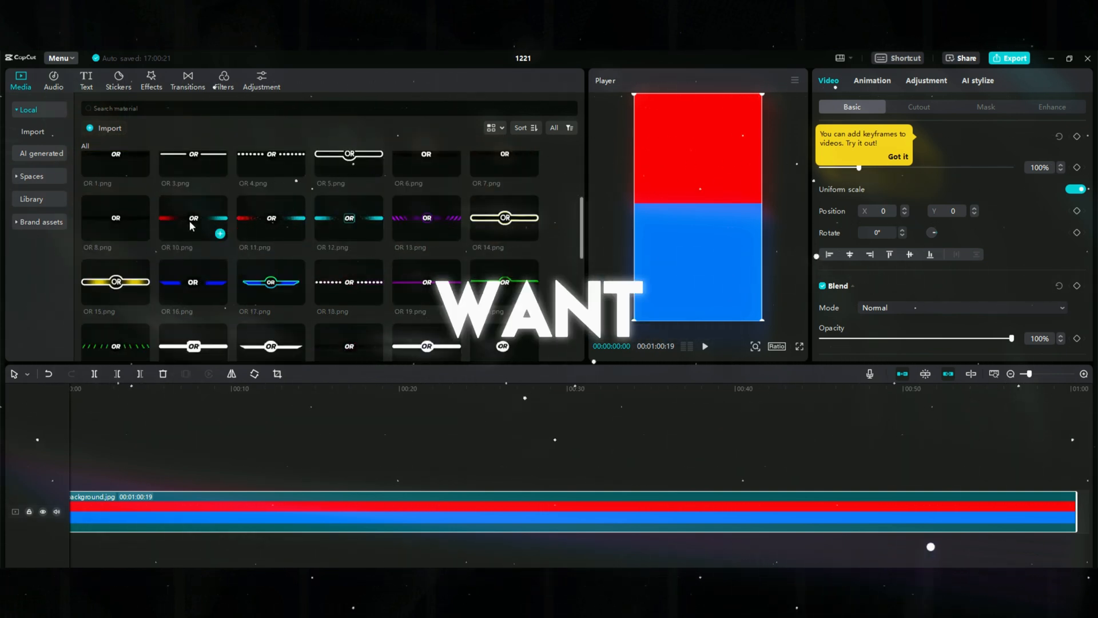
pyautogui.click(444, 211)
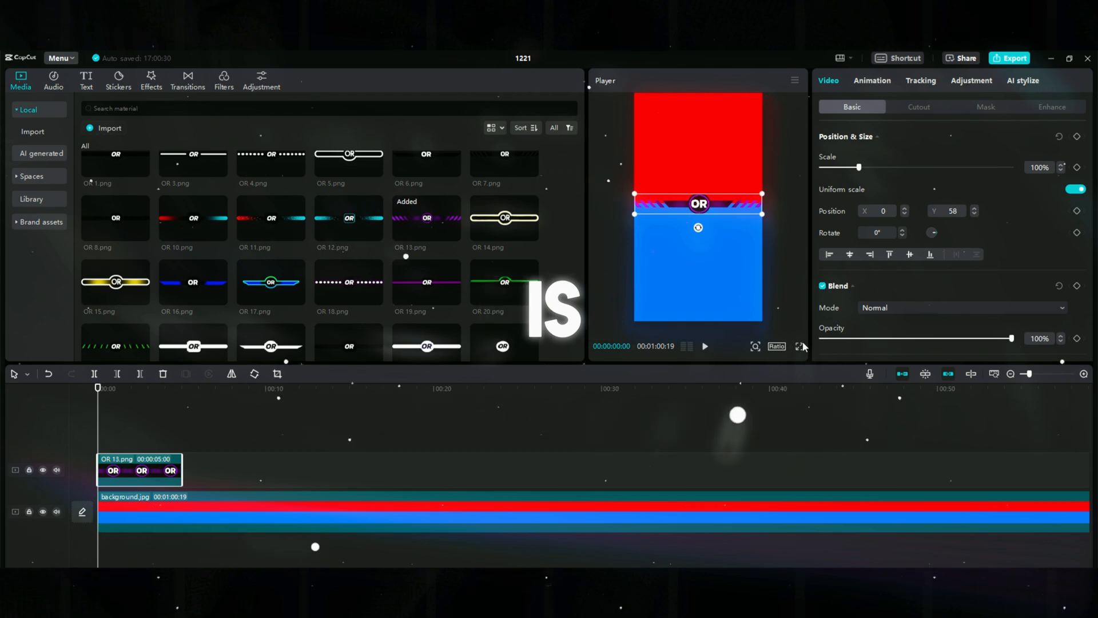
pyautogui.click(799, 346)
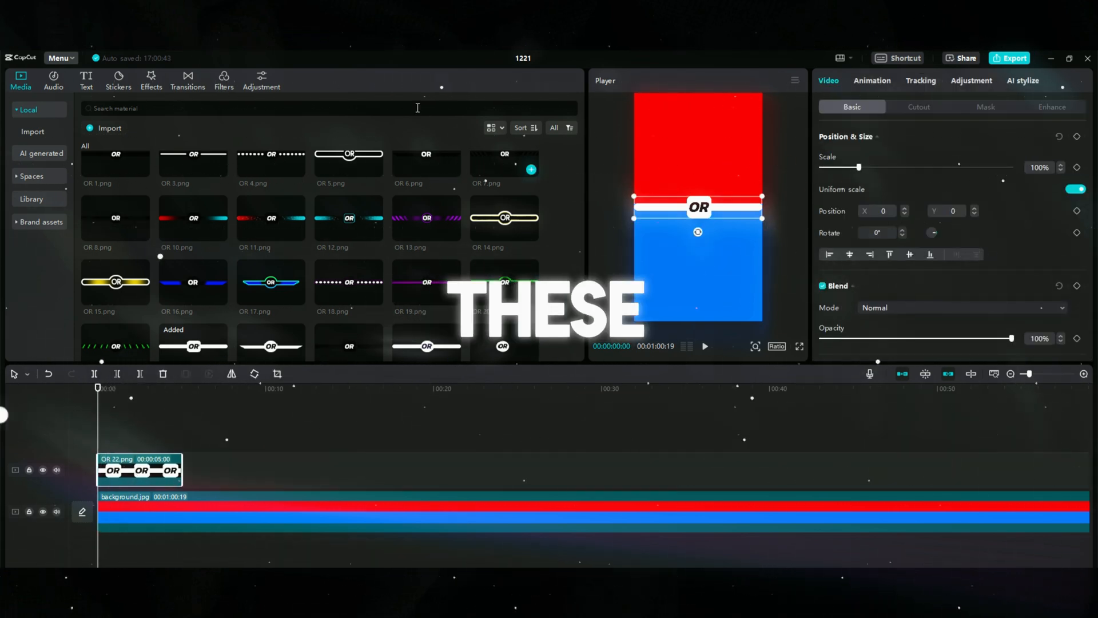
pyautogui.scroll(-3)
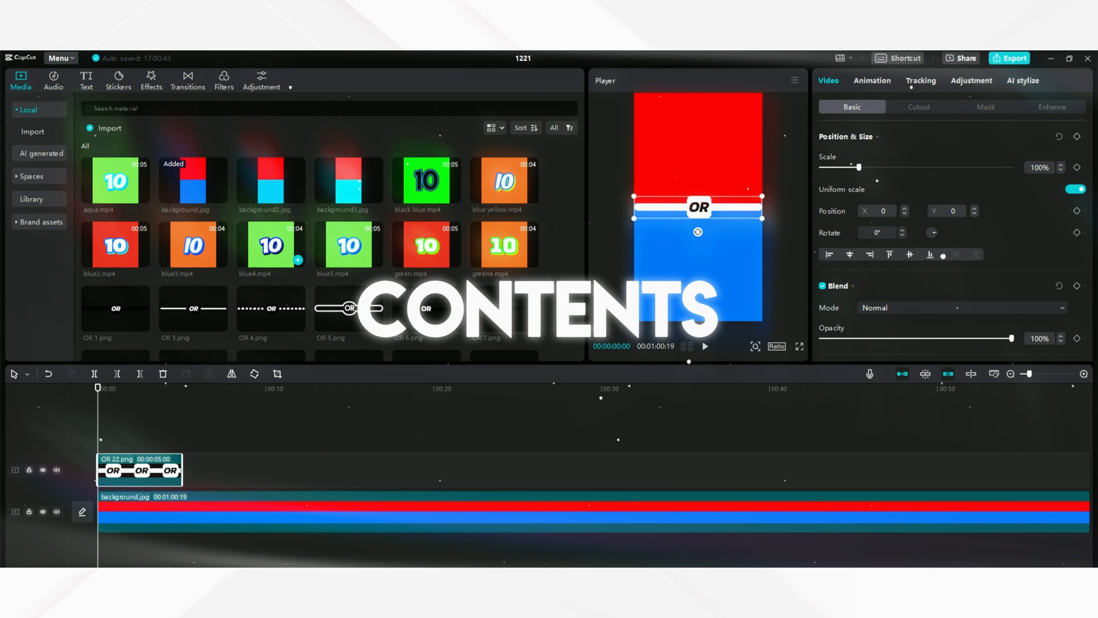
pyautogui.scroll(-3)
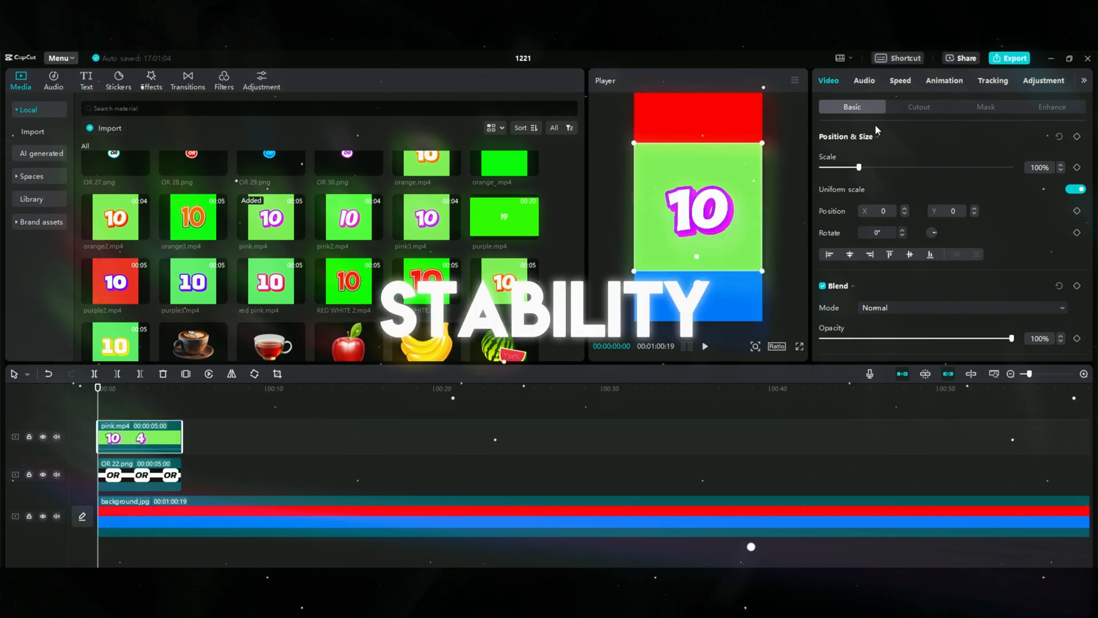
# Step: Key out the countdown's green background with Chroma key at Strength 68
pyautogui.click(918, 106)
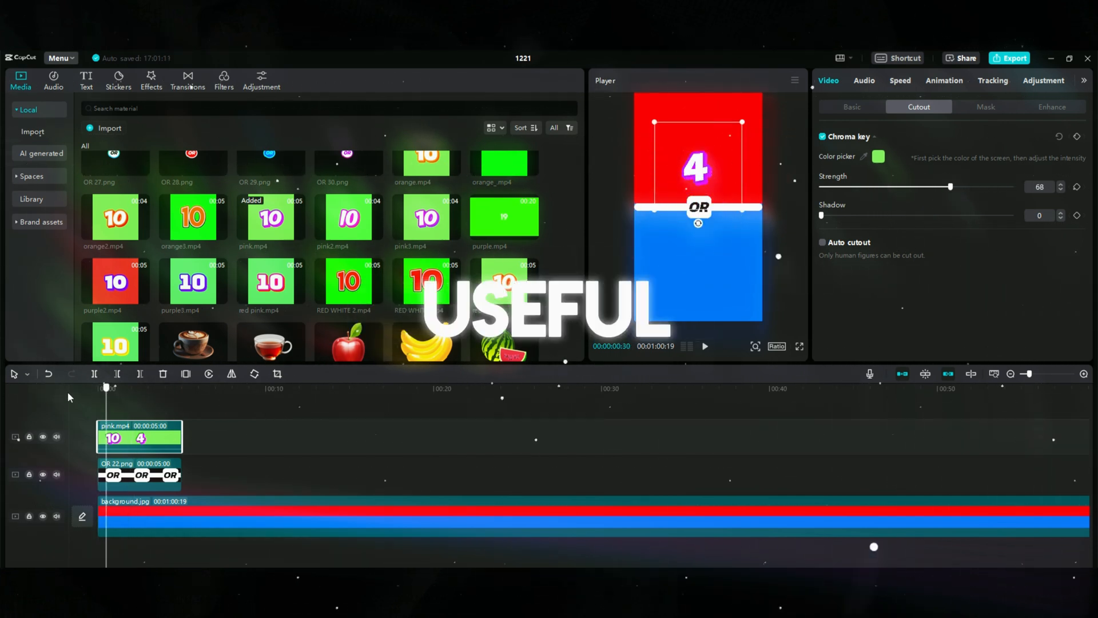
pyautogui.moveTo(139, 436); pyautogui.dragTo(262, 437)
pyautogui.write('%')
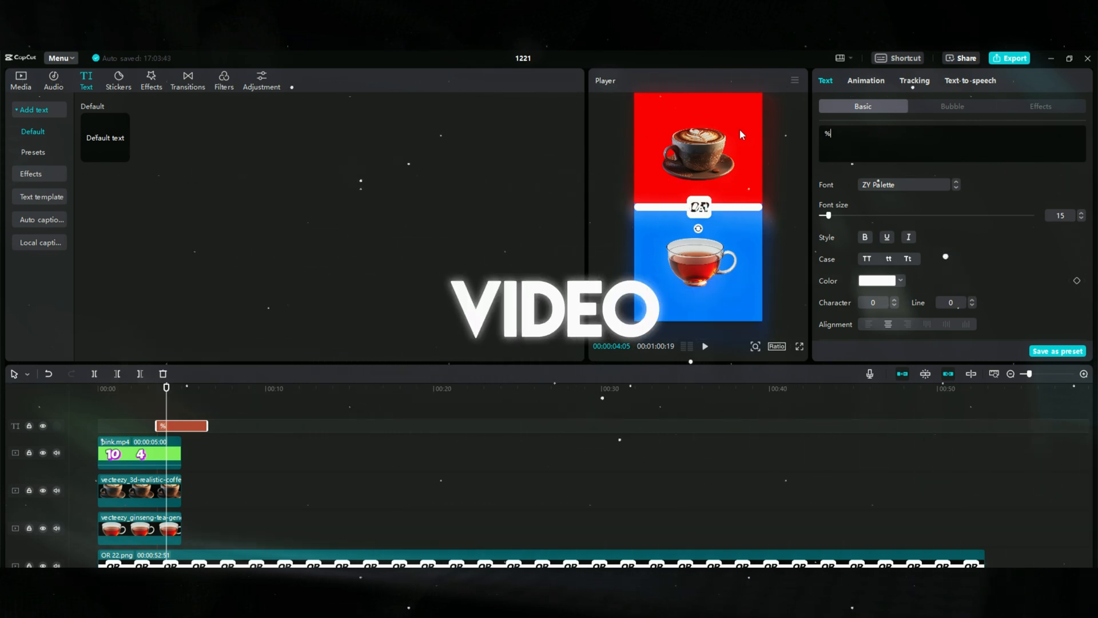
# Step: Add a text layer reading %56 above the OR divider
pyautogui.write('56')
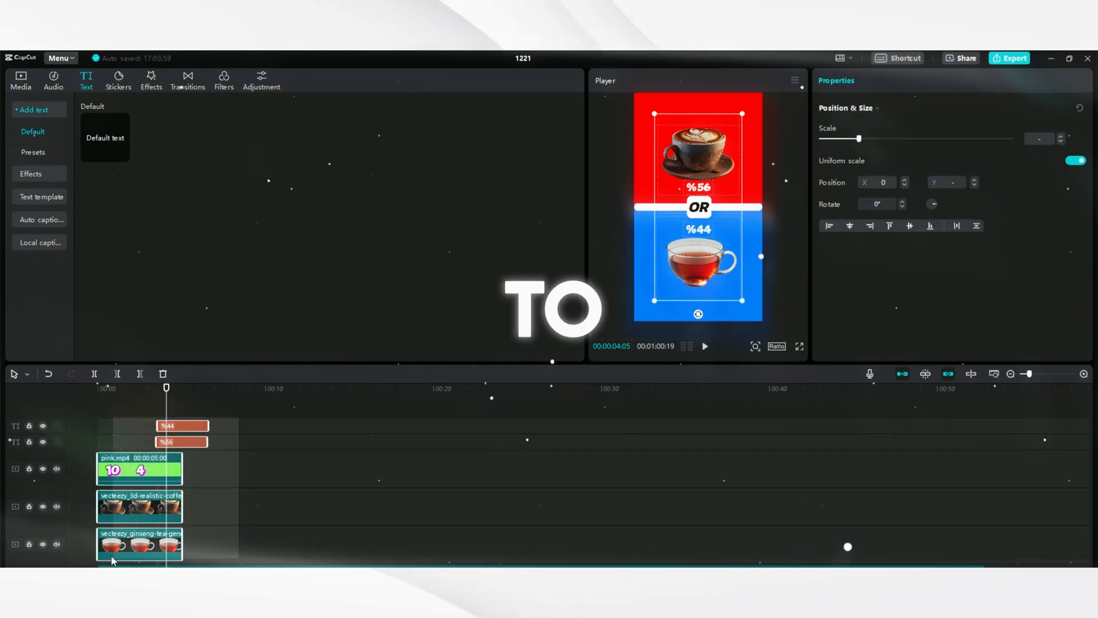
# Step: Apply Pendulum 1 and Pendulum 2 combo animations to the coffee and tea images and preview them
pyautogui.click(138, 506)
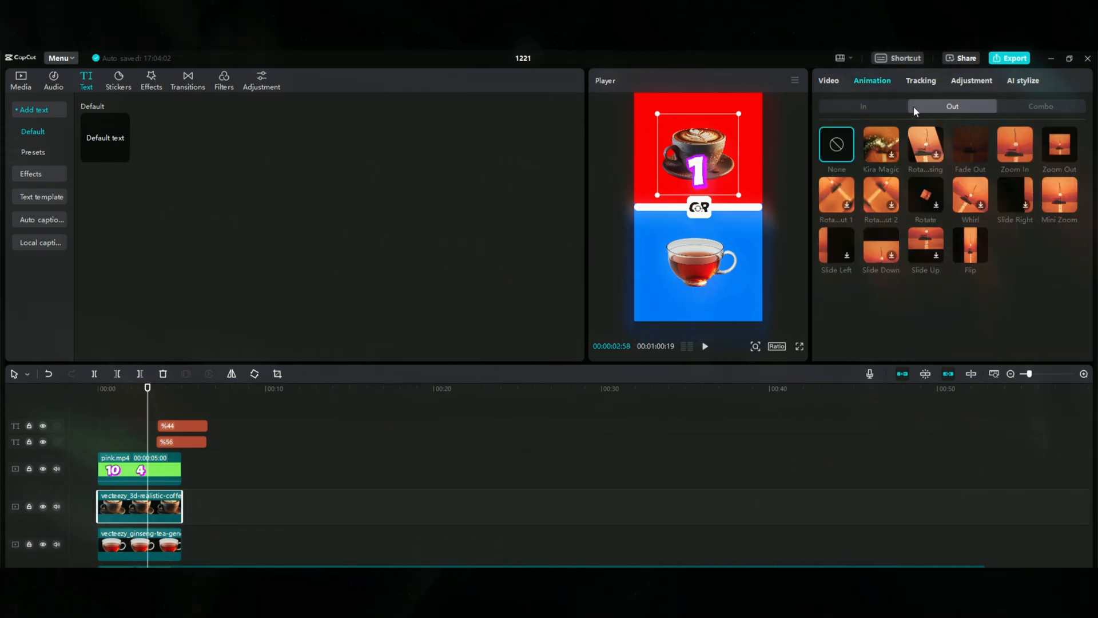
pyautogui.click(1041, 106)
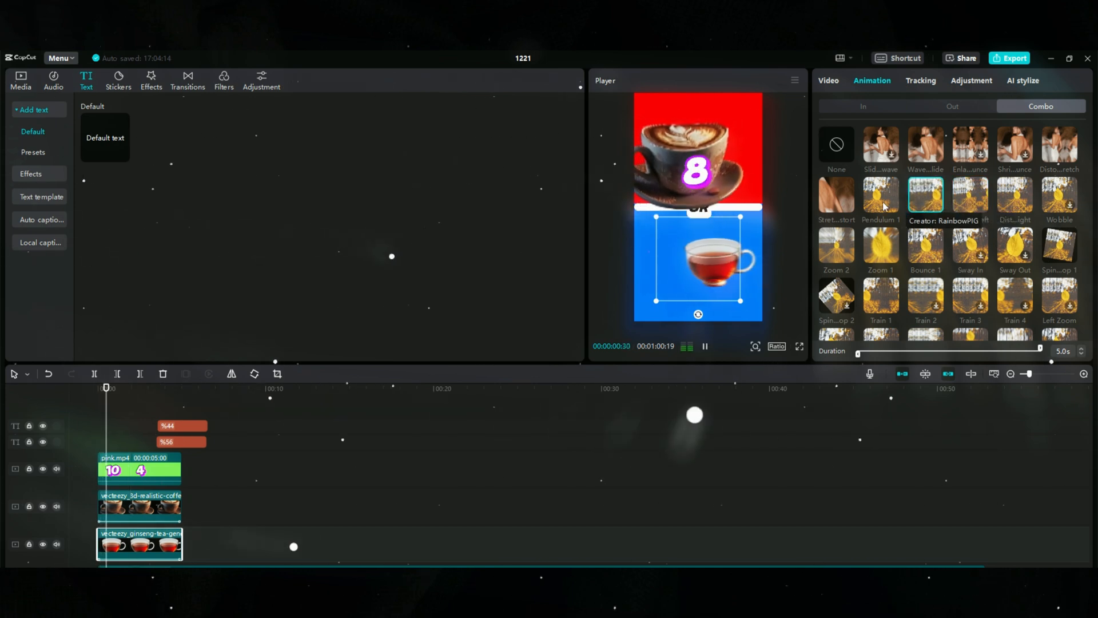
pyautogui.click(139, 507)
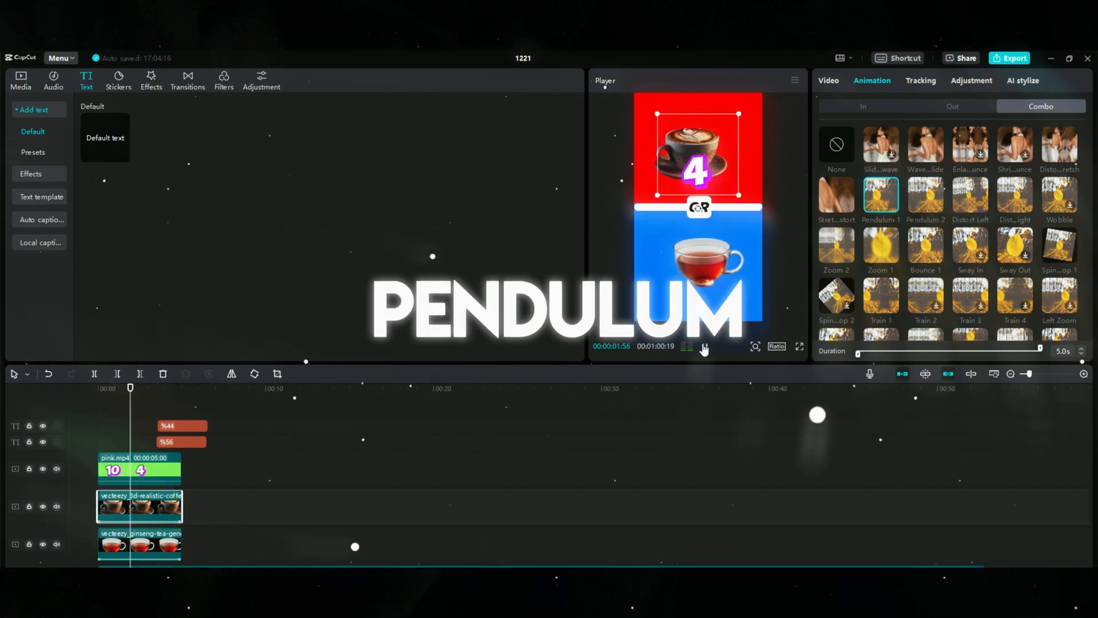
pyautogui.click(704, 347)
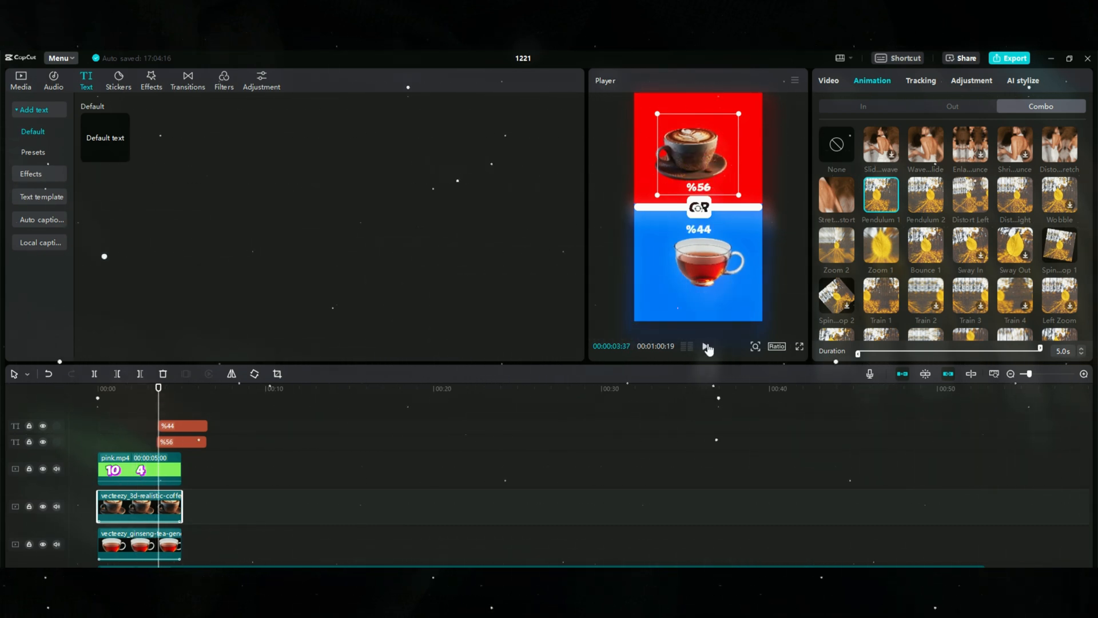
pyautogui.click(704, 346)
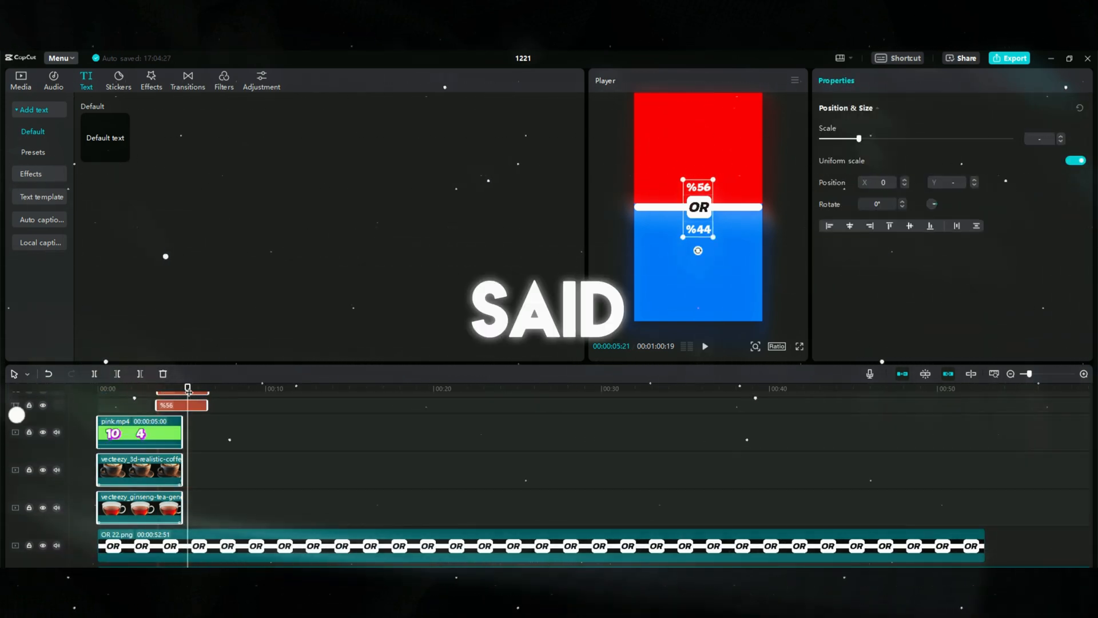
# Step: Duplicate the first question's clips and replace them with banana, apple and blue5.mp4
pyautogui.moveTo(187, 388); pyautogui.dragTo(196, 388)
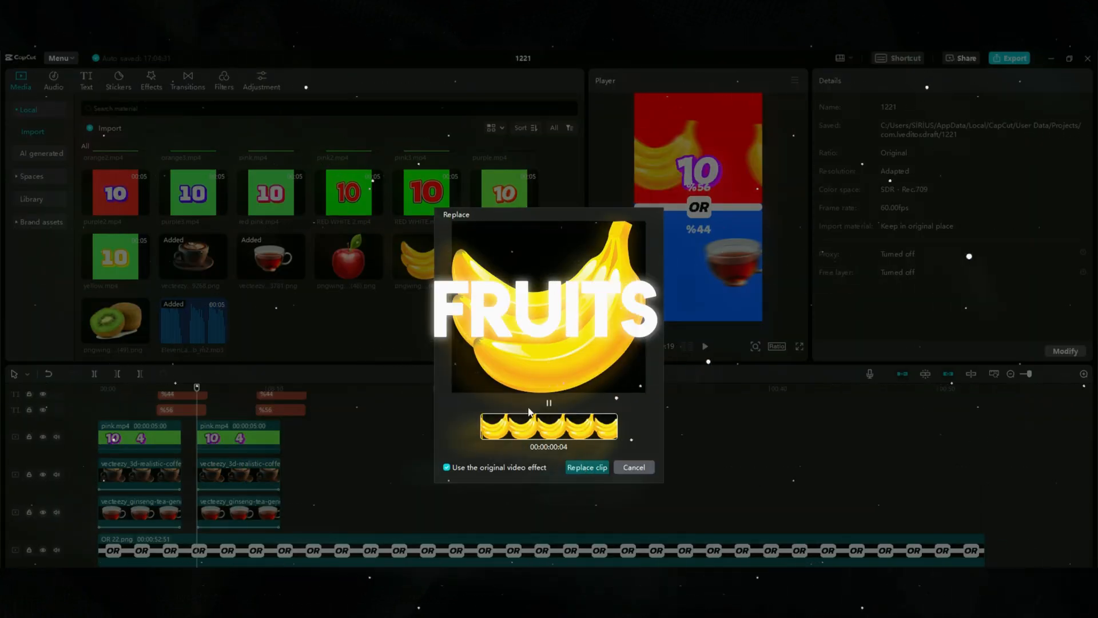
pyautogui.click(587, 467)
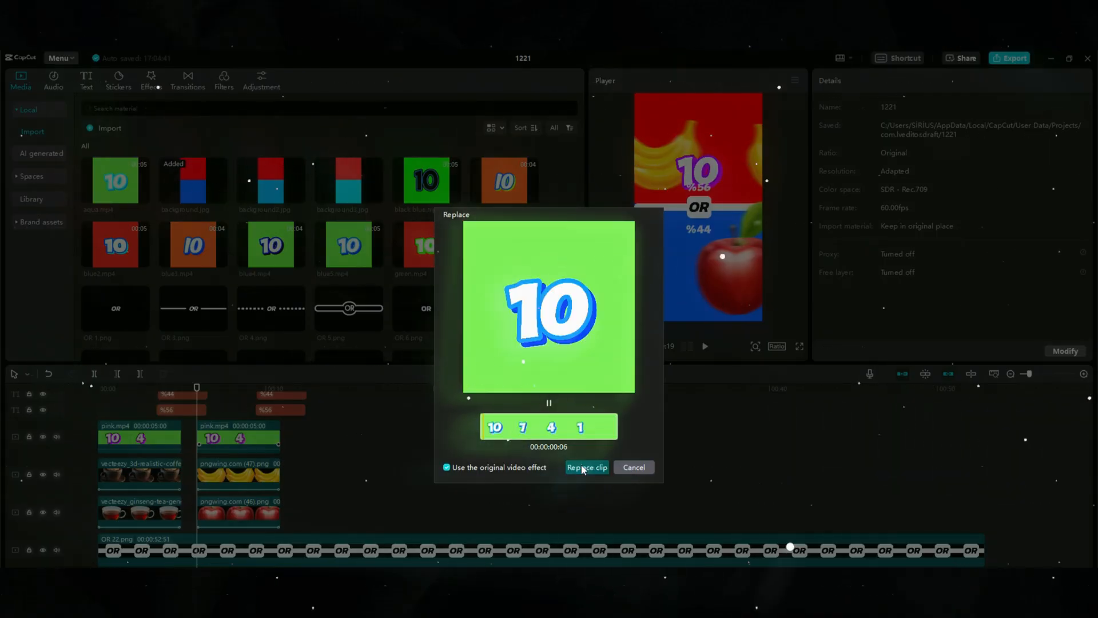
pyautogui.click(586, 466)
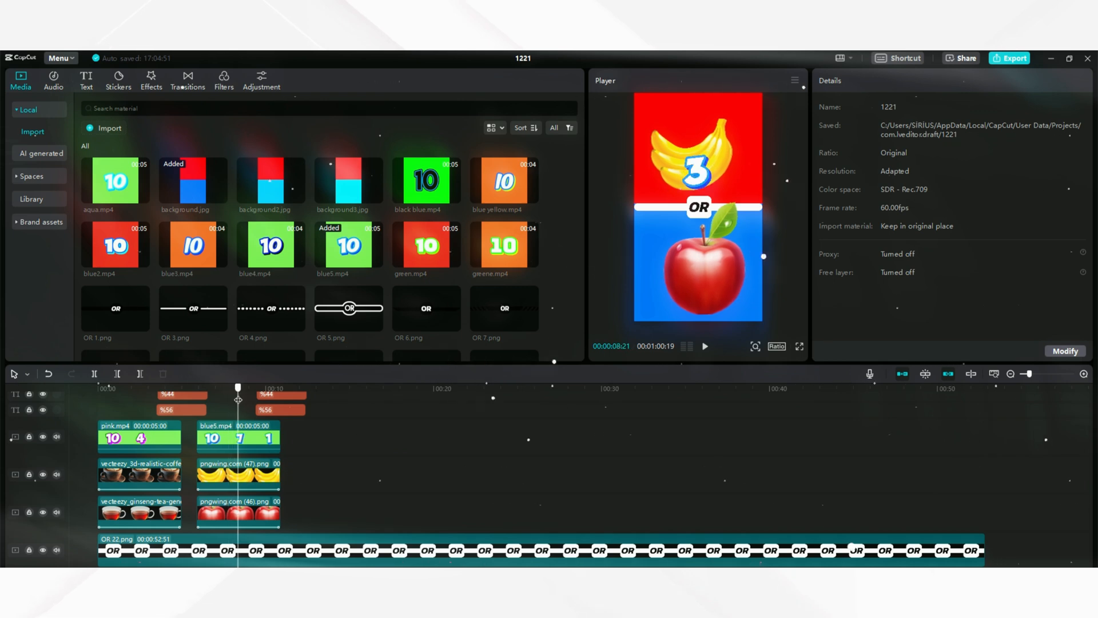
# Step: Place the third question's clips and the ElevenLabs voiceover clips on the timeline
pyautogui.click(236, 389)
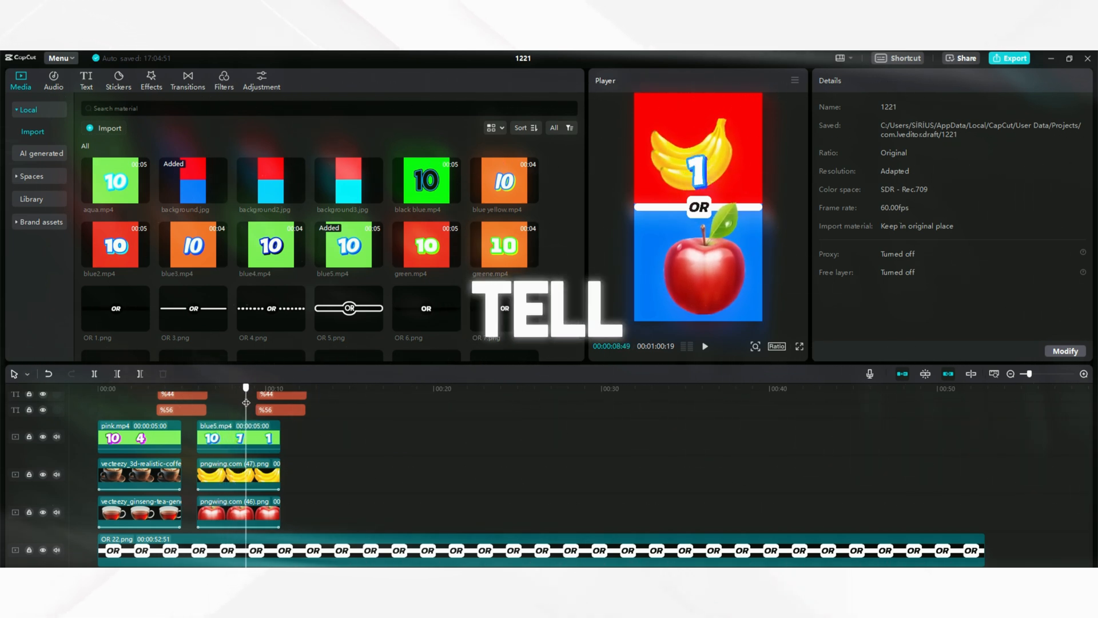
pyautogui.click(281, 394)
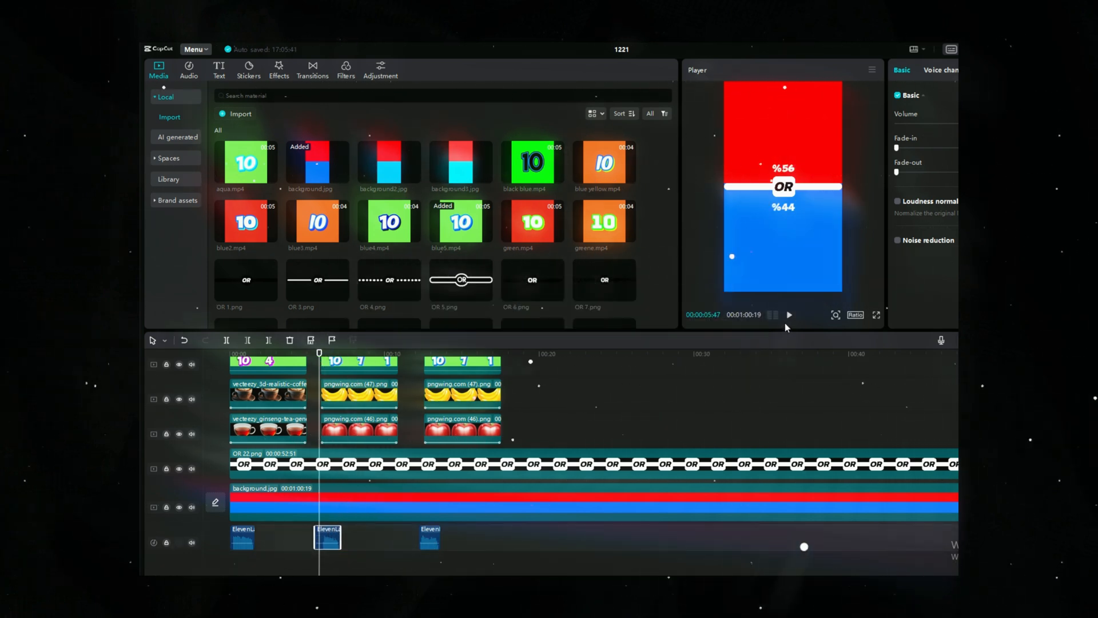
# Step: Preview the video so far, then browse the Sound effects library under Audio
pyautogui.click(789, 314)
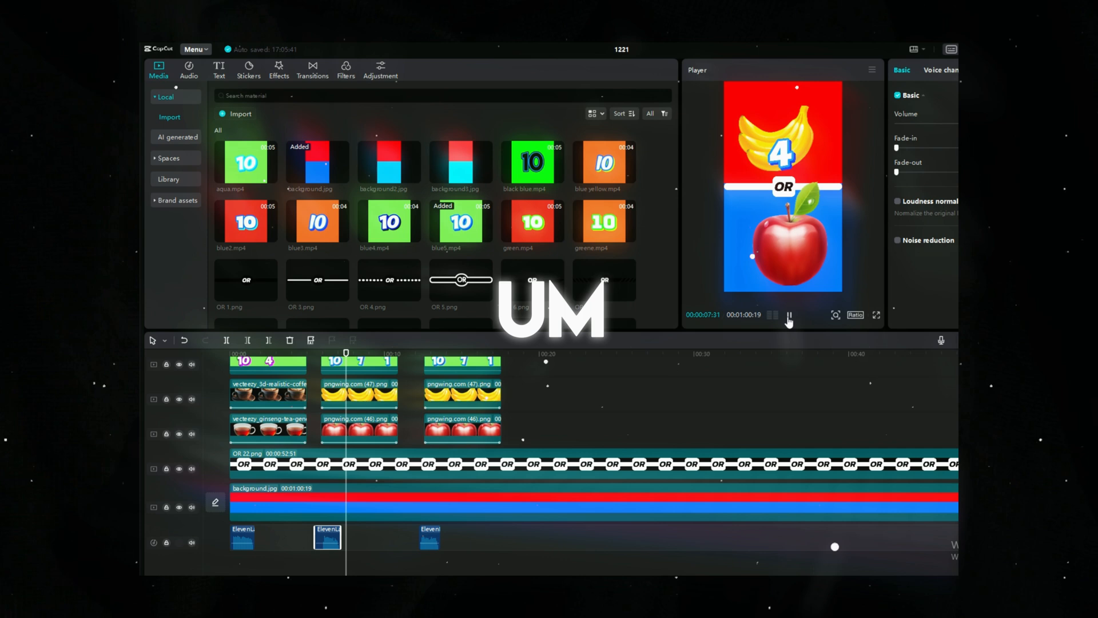
pyautogui.click(789, 314)
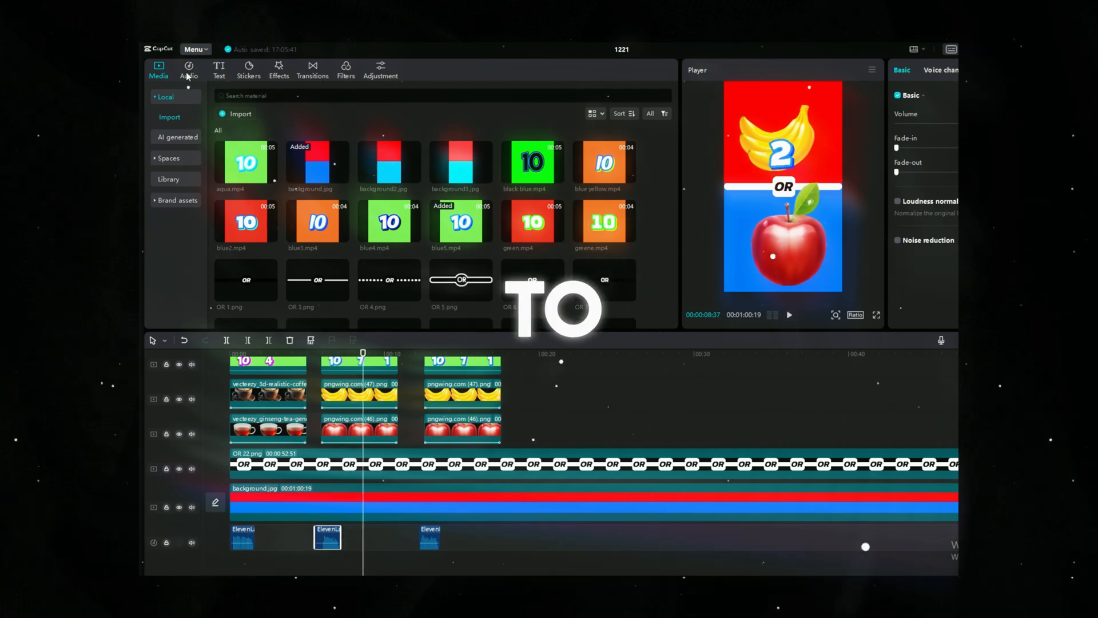
pyautogui.click(189, 68)
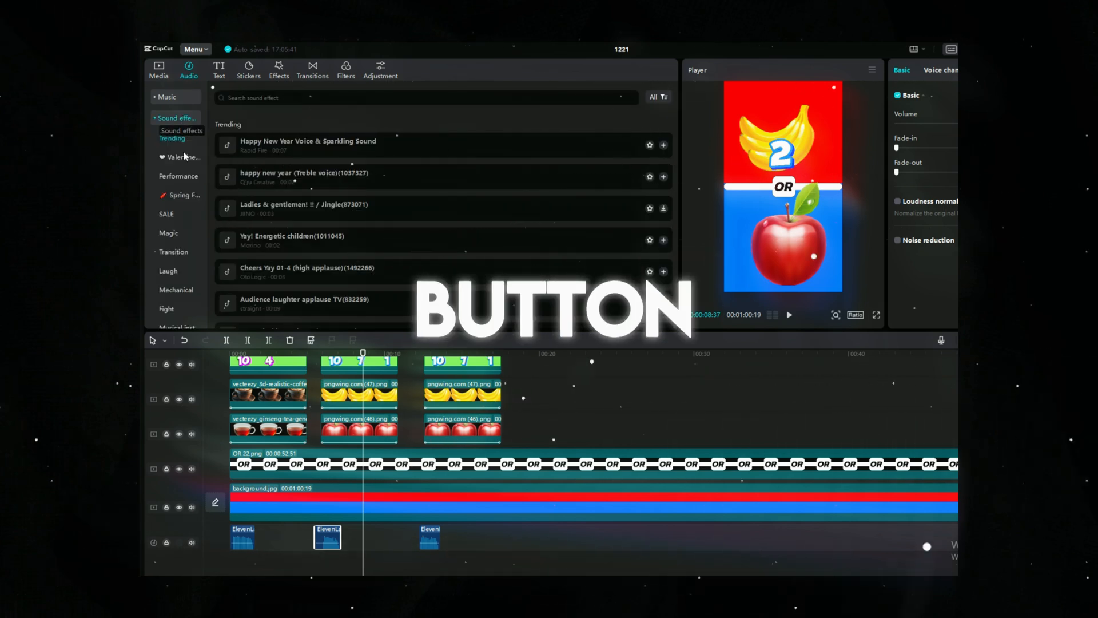
pyautogui.scroll(-3)
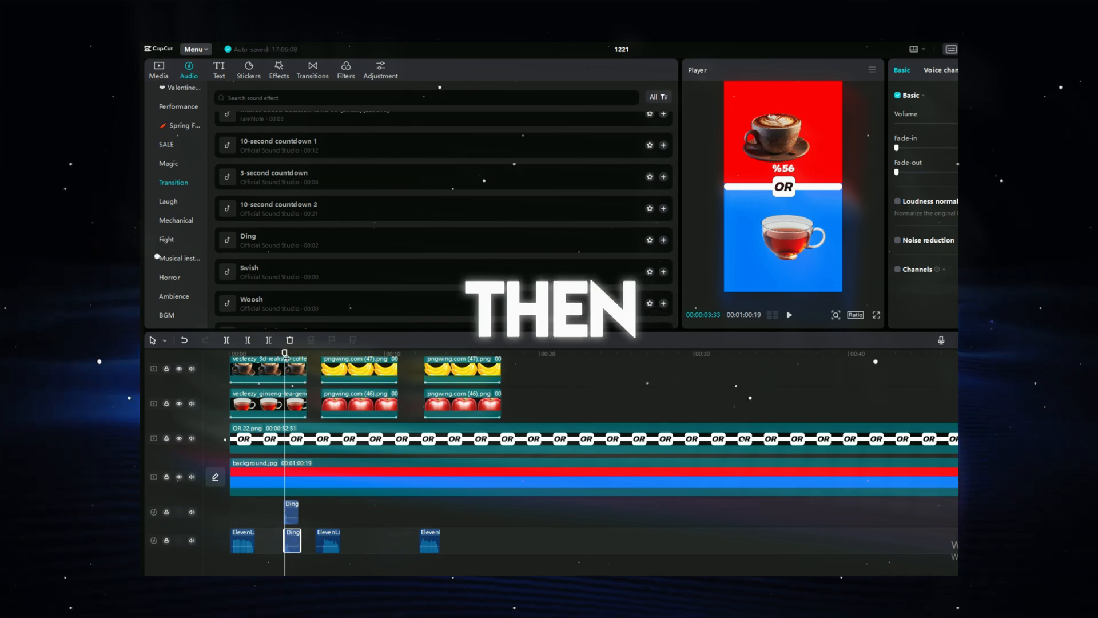
# Step: Add Ding sound effects at the reveal point of each of the three question sections
pyautogui.click(789, 314)
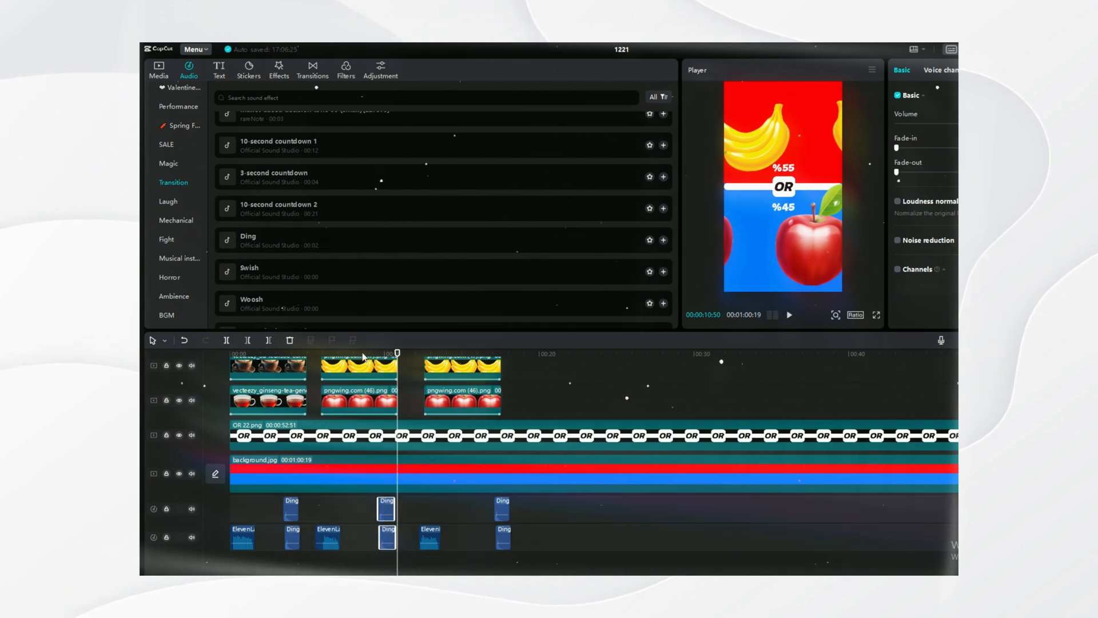
pyautogui.click(788, 314)
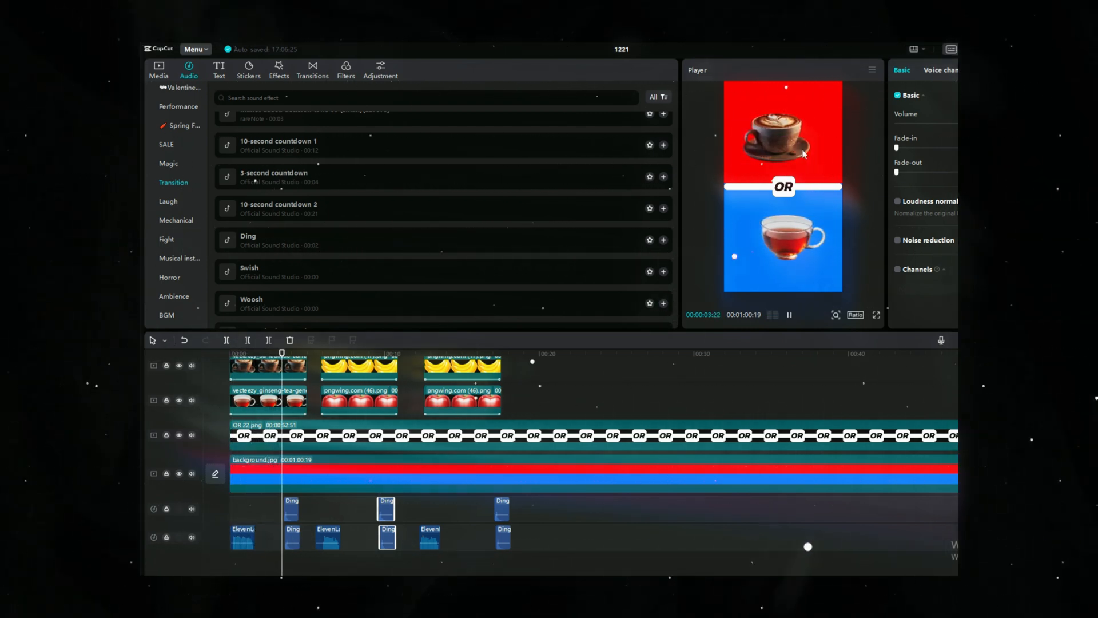
pyautogui.click(789, 315)
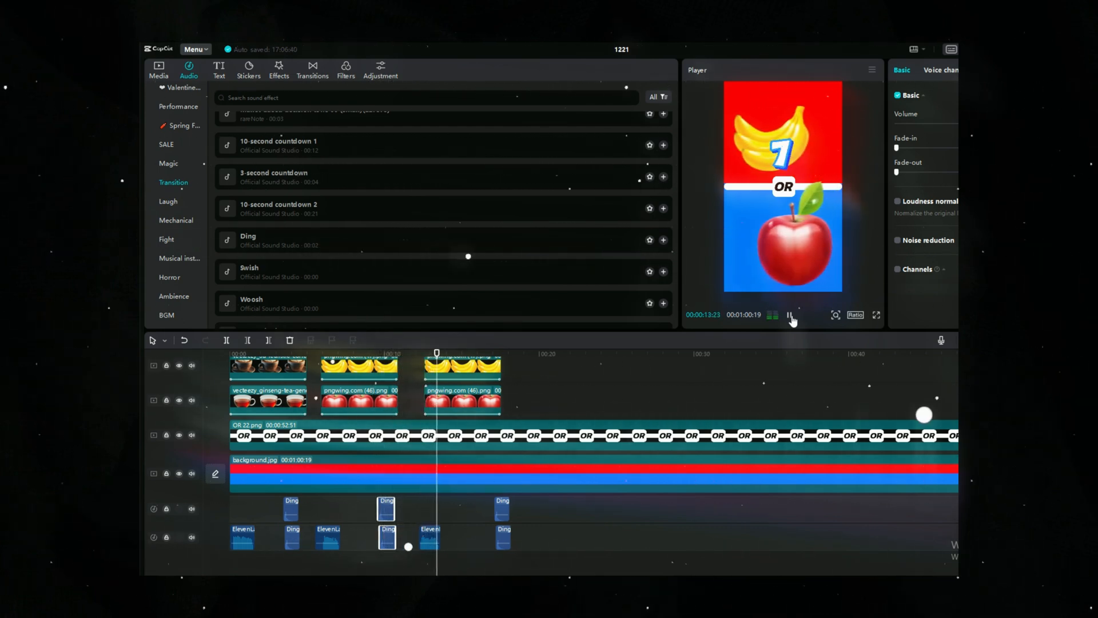
pyautogui.click(790, 315)
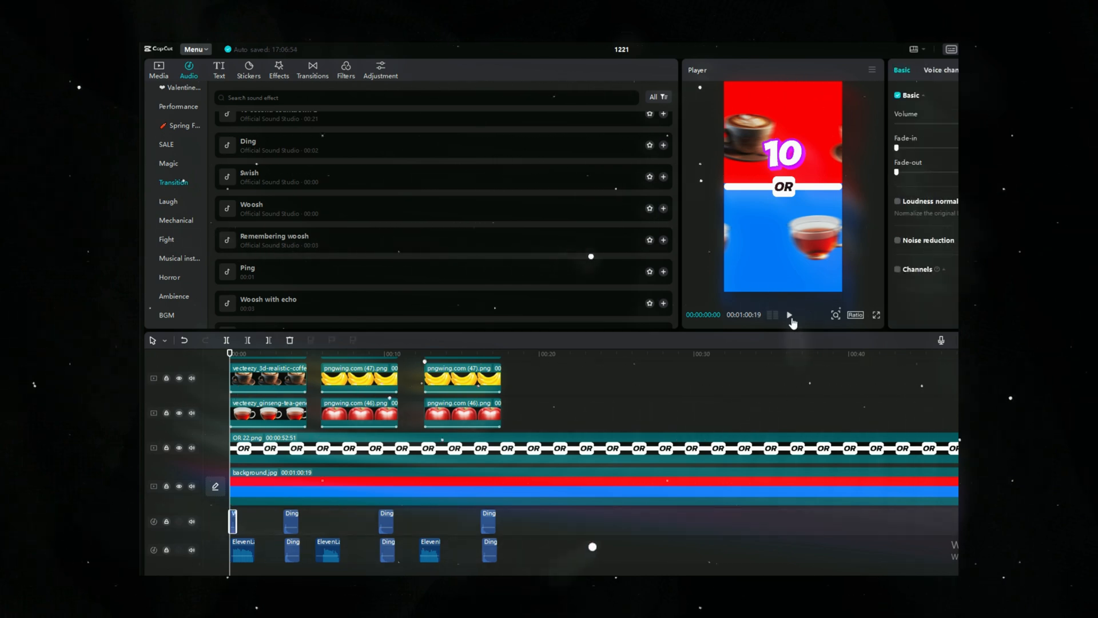
# Step: Add Woosh sound effects from Transition at the start of each of the three sections
pyautogui.click(790, 315)
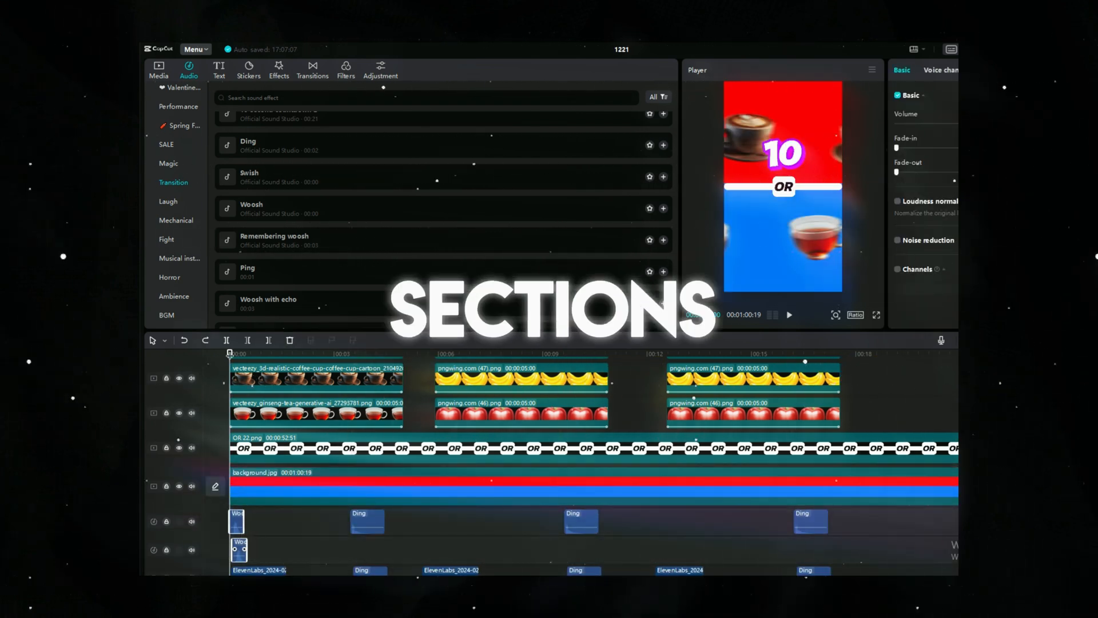
pyautogui.click(431, 353)
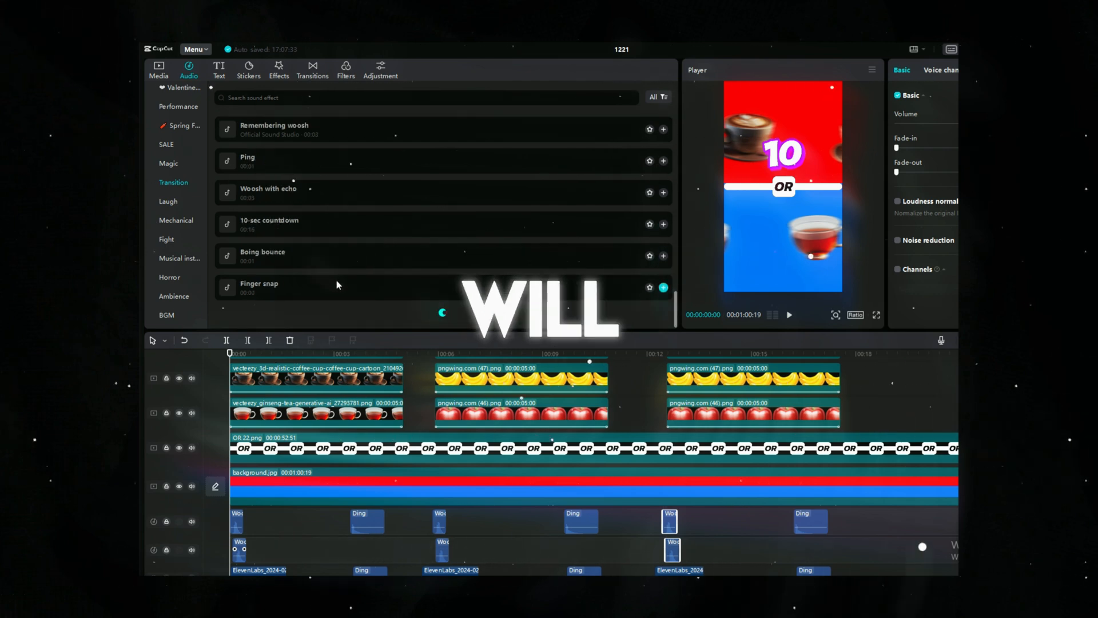
pyautogui.click(790, 315)
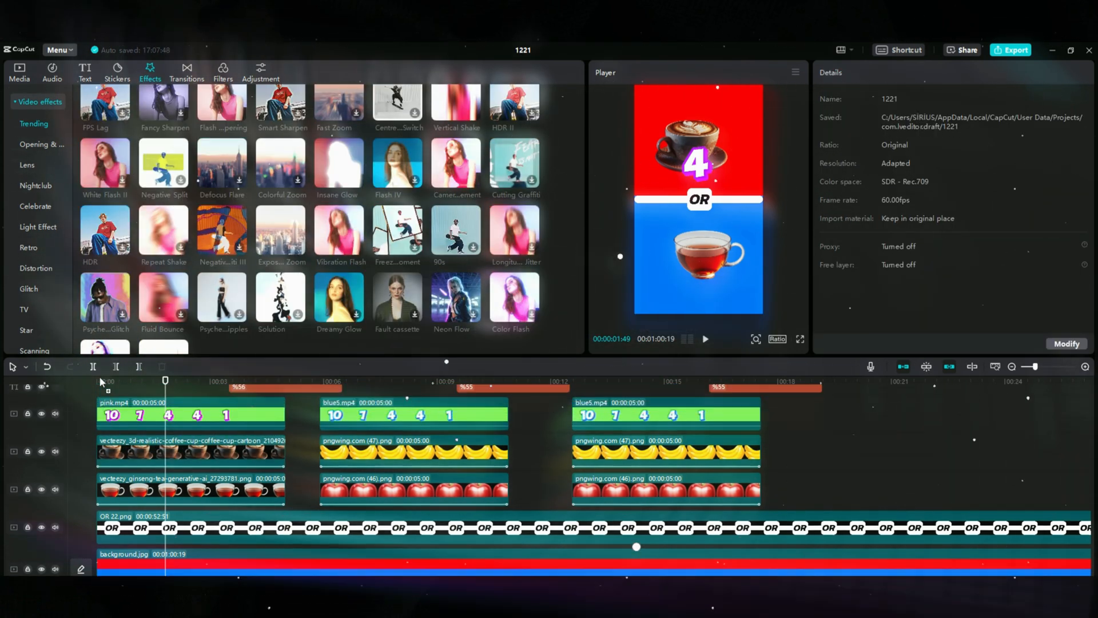
# Step: Add the Vibration Flash effect across all three rounds and lower its Speed to 11
pyautogui.click(339, 232)
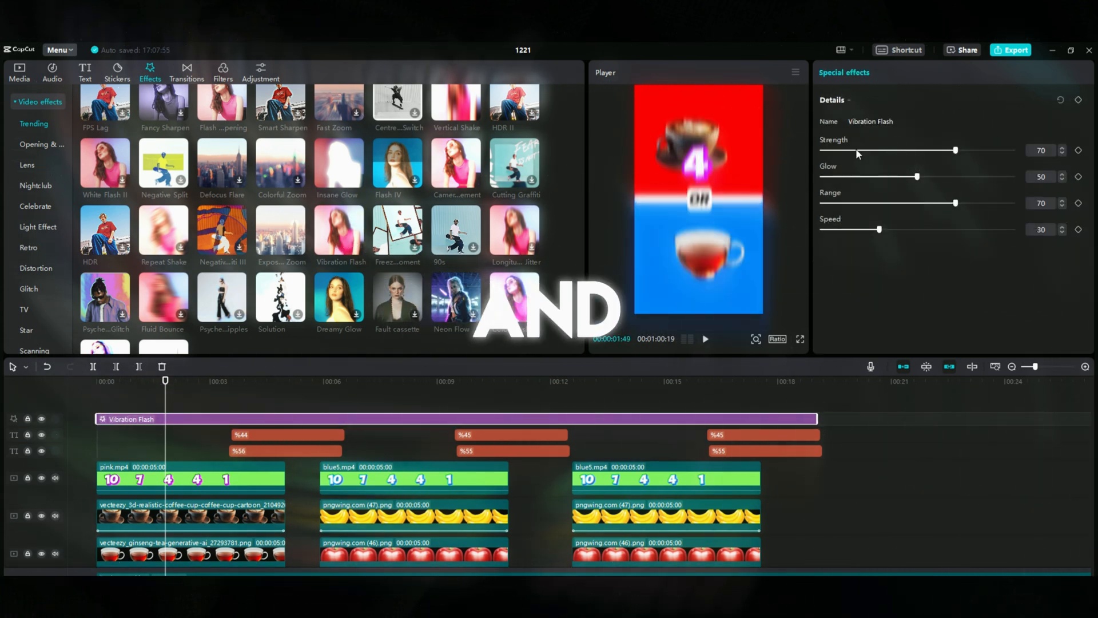
pyautogui.moveTo(878, 229); pyautogui.dragTo(835, 228)
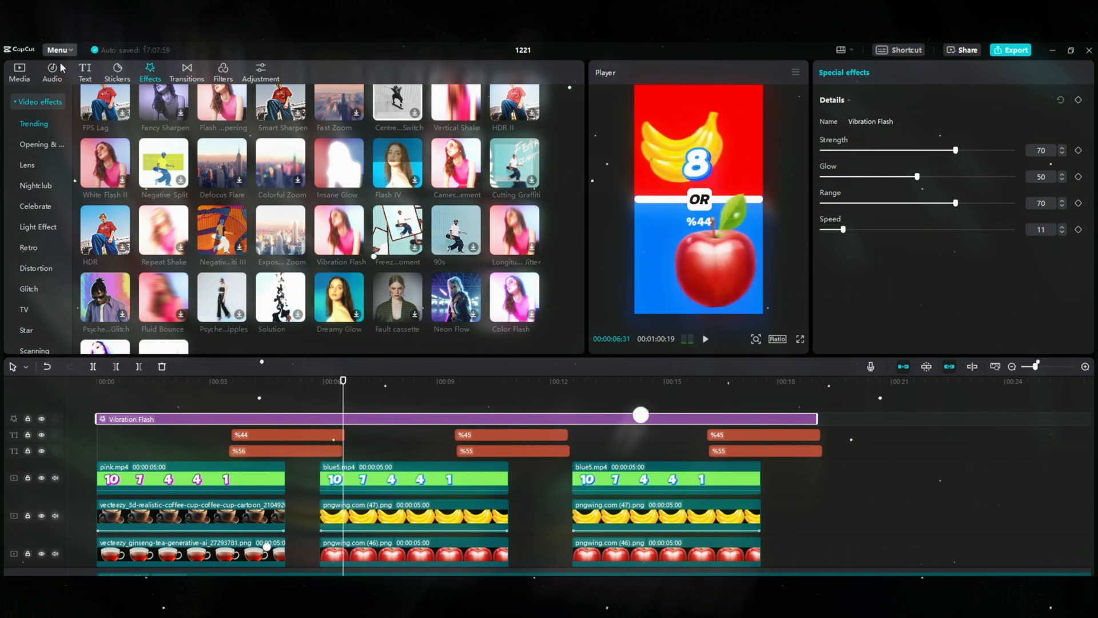
pyautogui.click(19, 71)
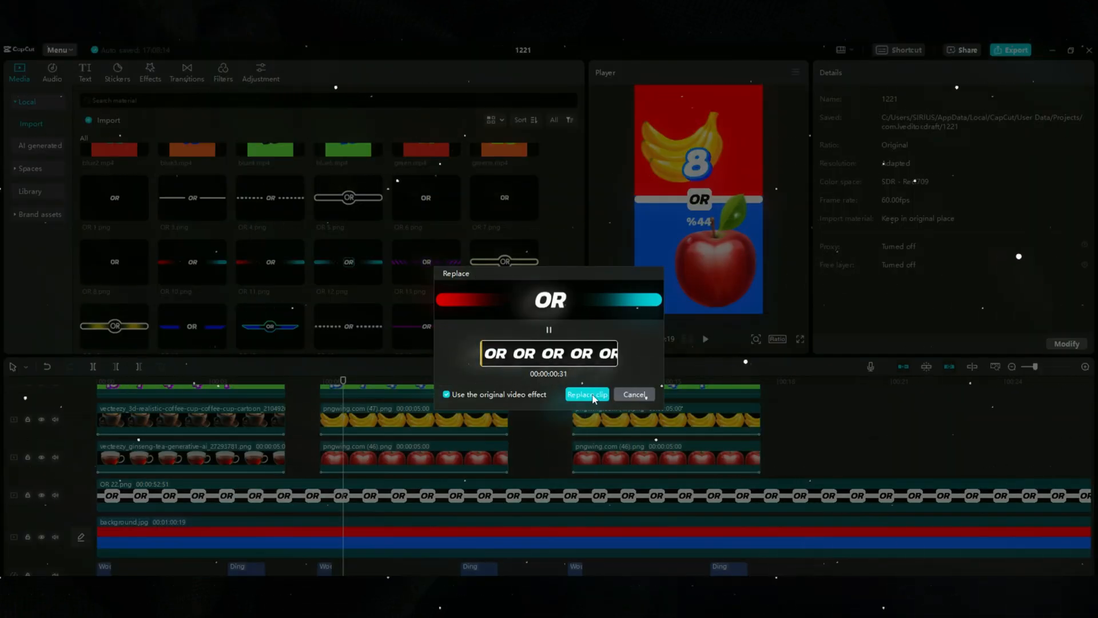
# Step: Replace the OR divider clip with OR 14.png, confirming the ringed design swap
pyautogui.click(587, 394)
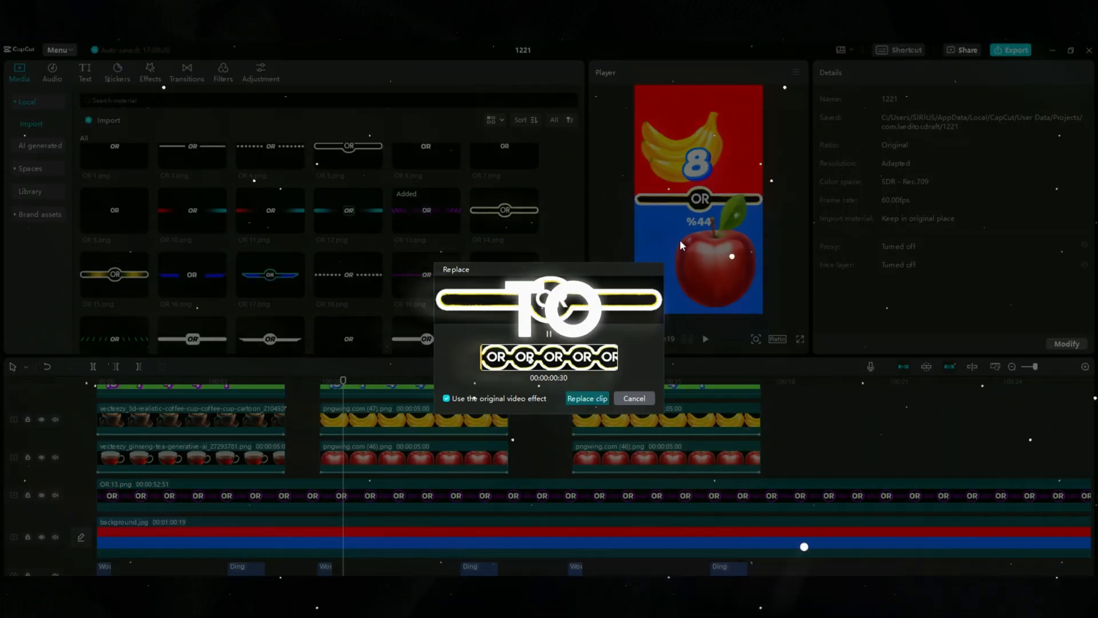
pyautogui.click(587, 398)
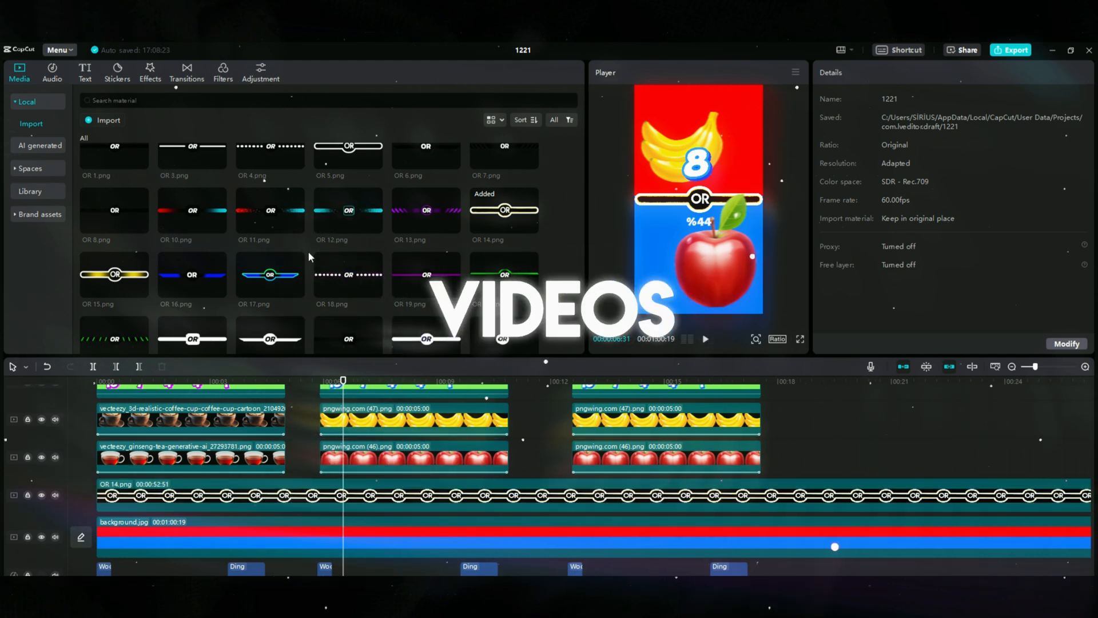